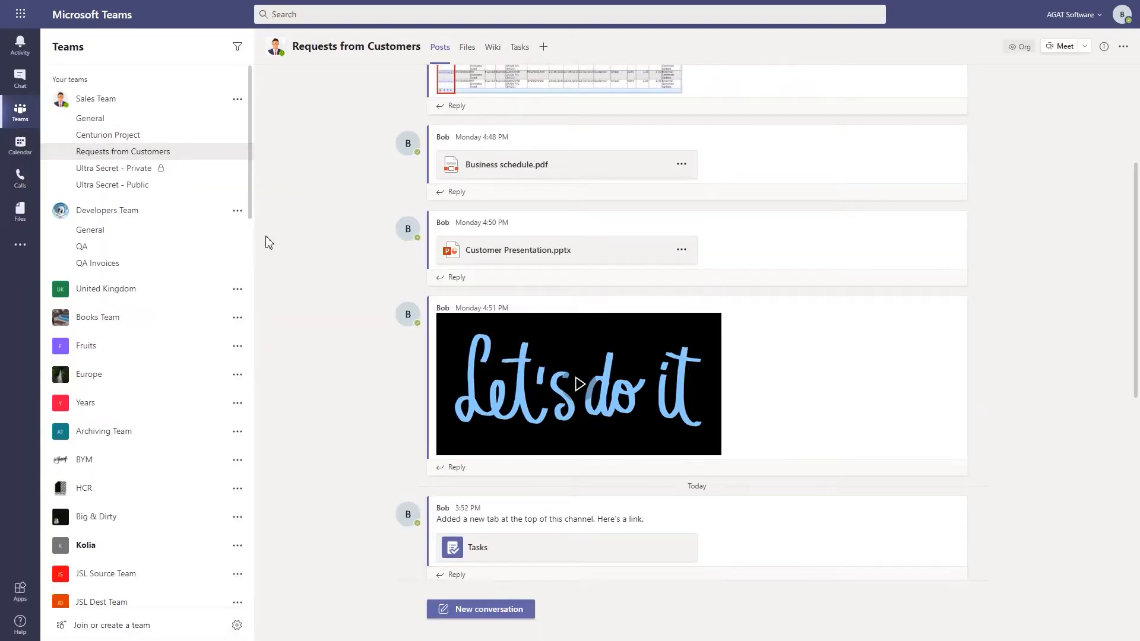
Review the Requests from Customers channel's posts, Files, Wiki and Tasks tabs under Sales Team.
scroll(up, 3)
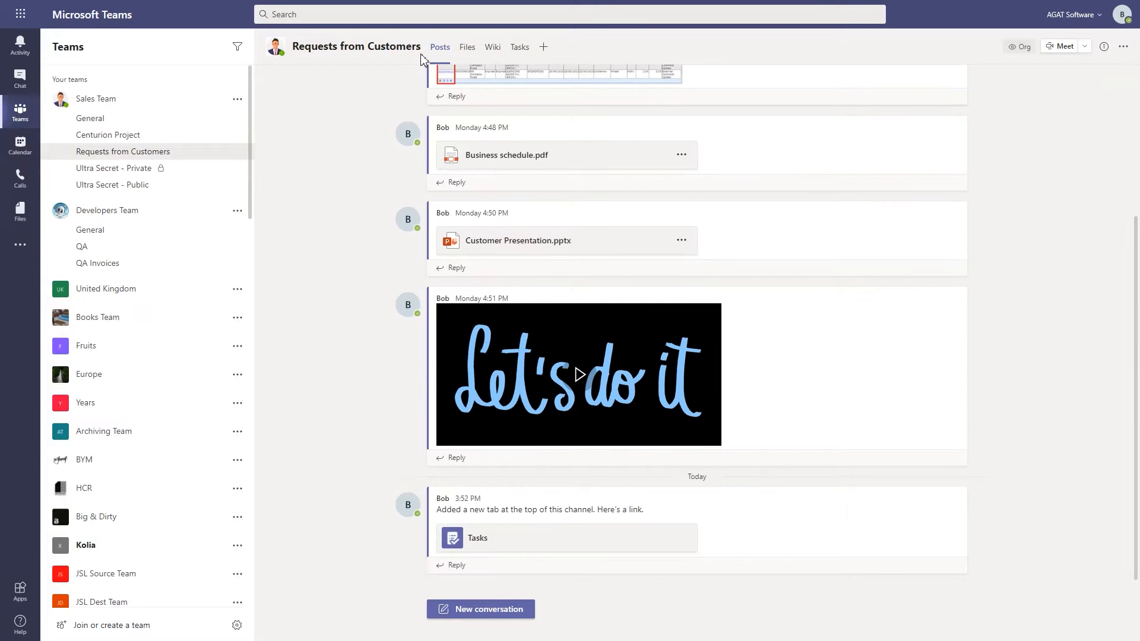
click(465, 46)
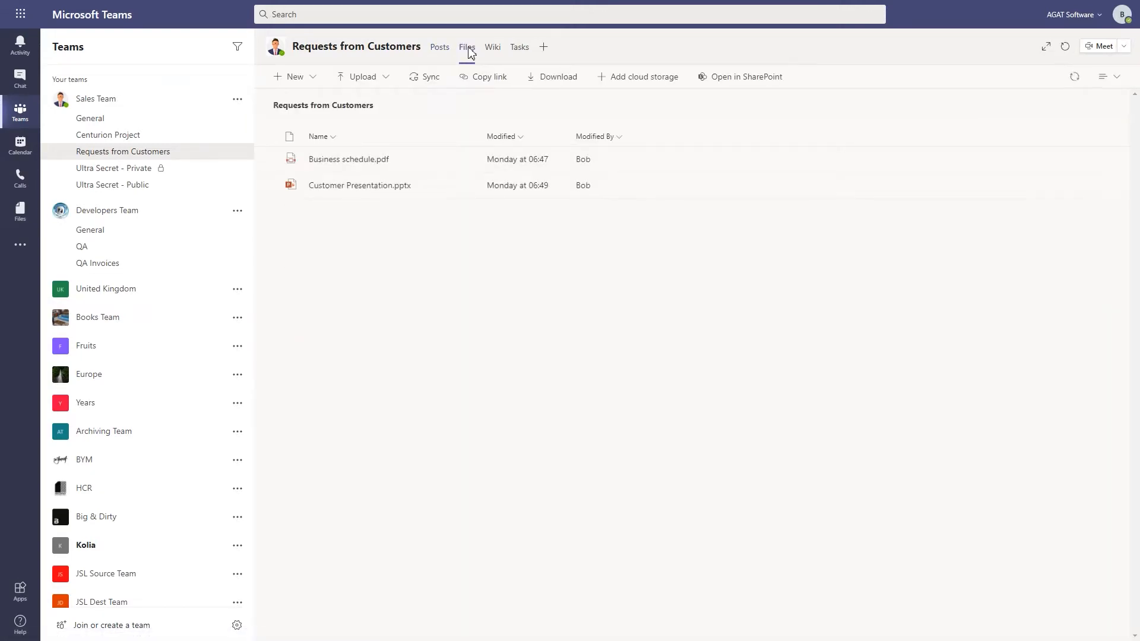
click(491, 46)
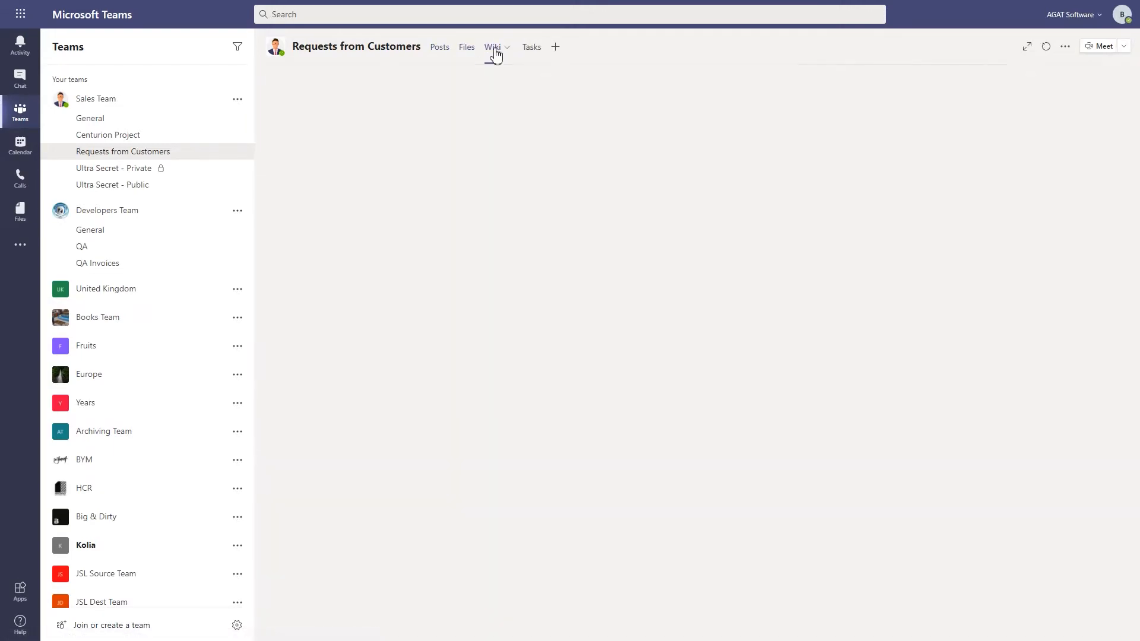
click(491, 47)
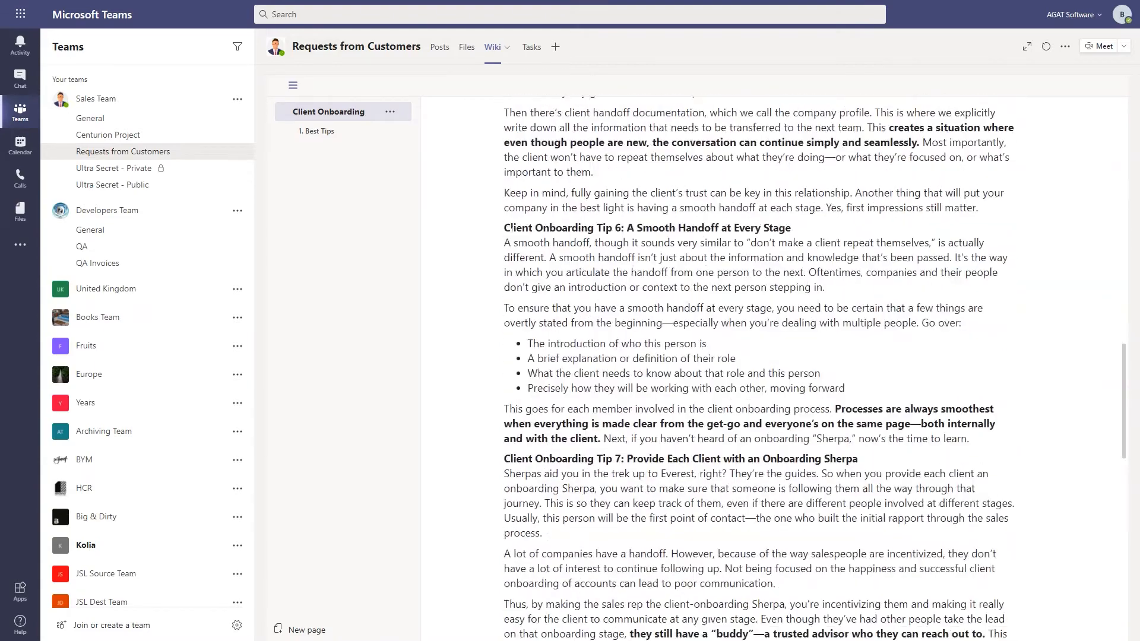
scroll(down, 3)
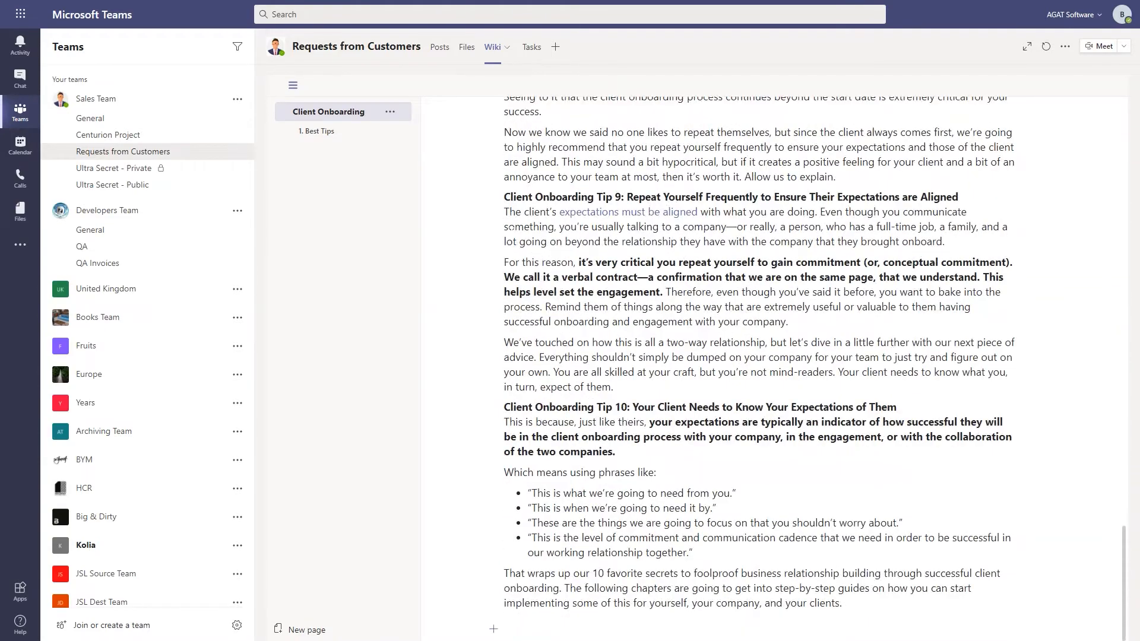
click(520, 47)
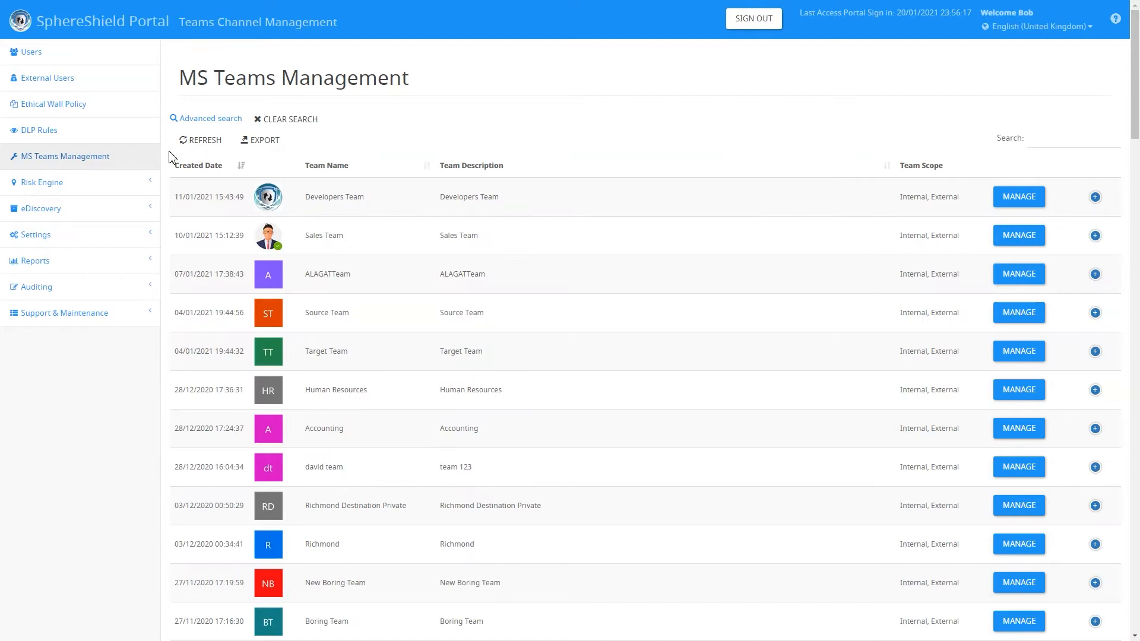
mouse_move(831, 215)
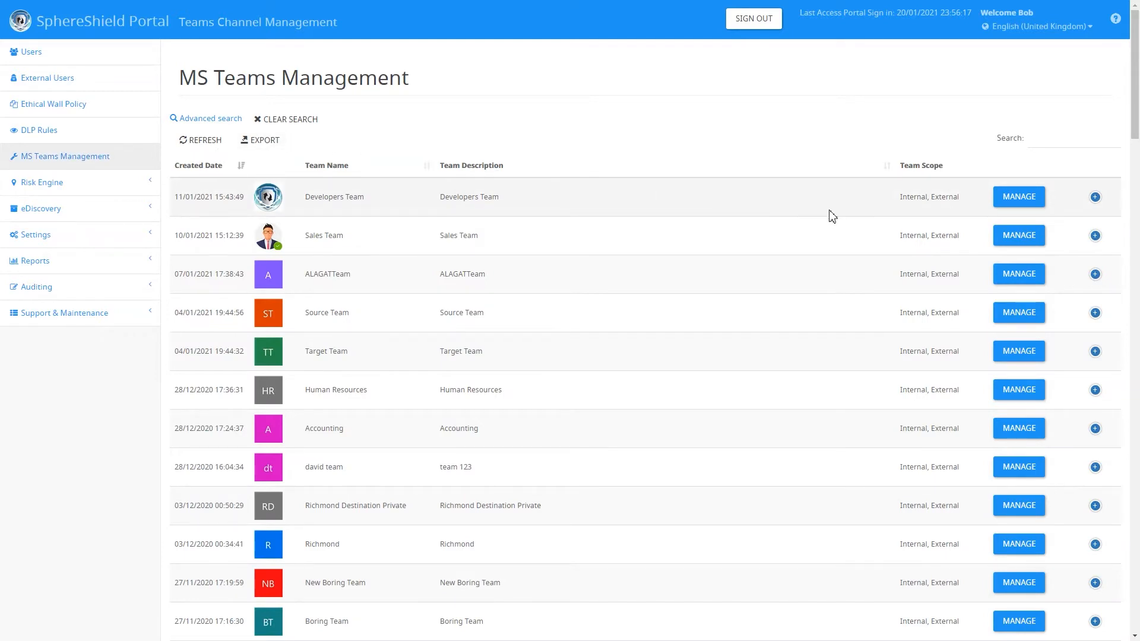
mouse_move(1017, 235)
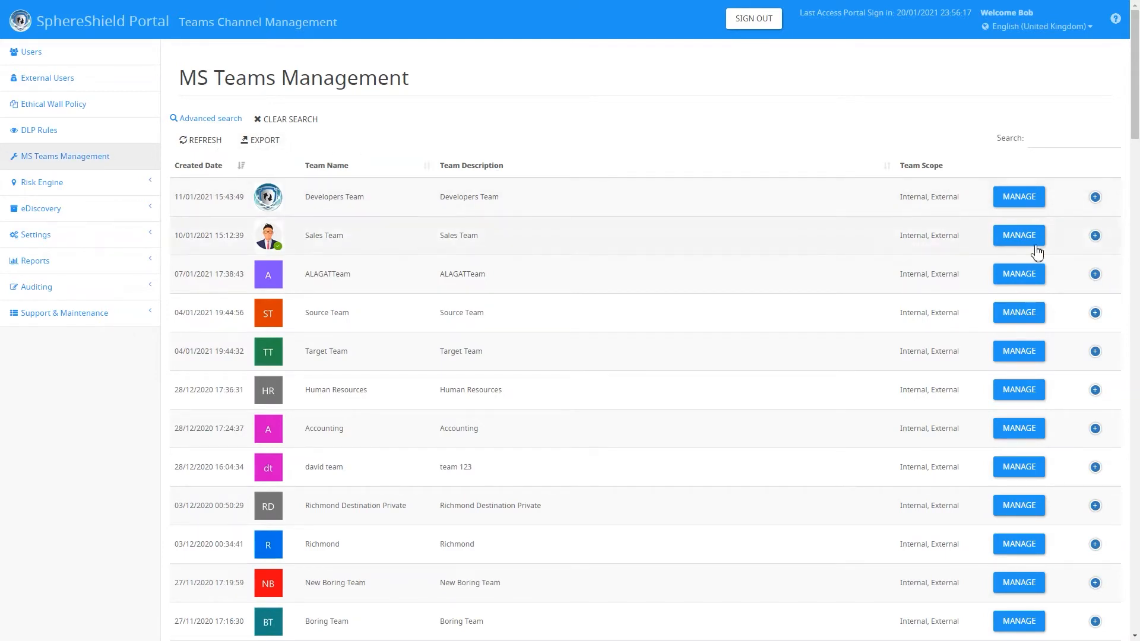
Manage the channels of Sales Team from the MS Teams Management list.
click(1017, 235)
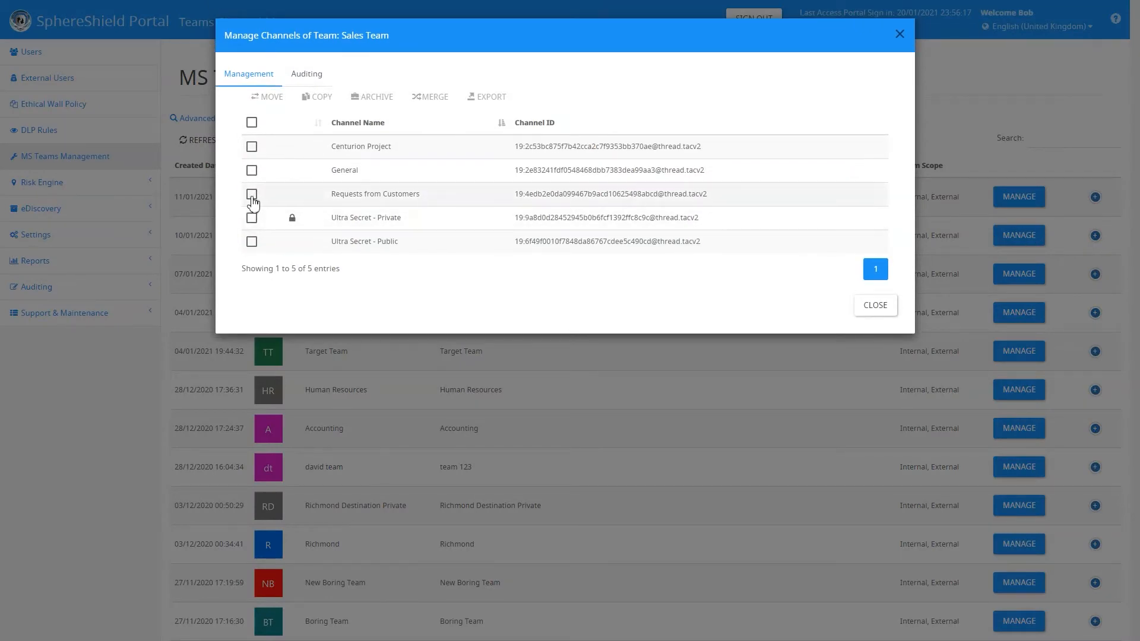
Select Requests from Customers and start moving it to another team.
click(251, 193)
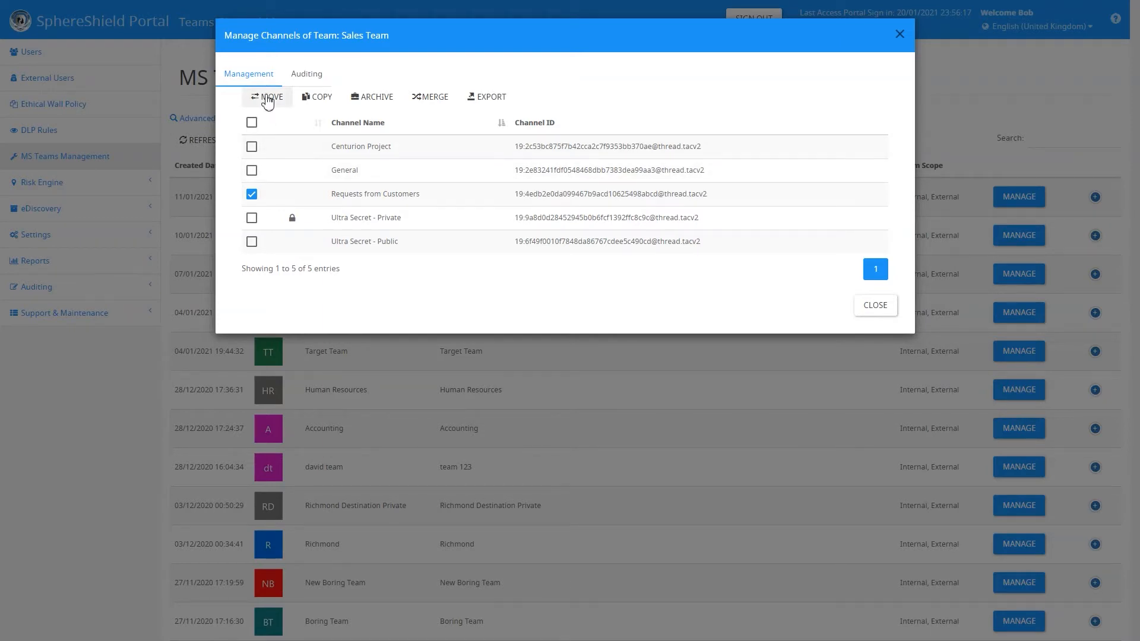
click(268, 96)
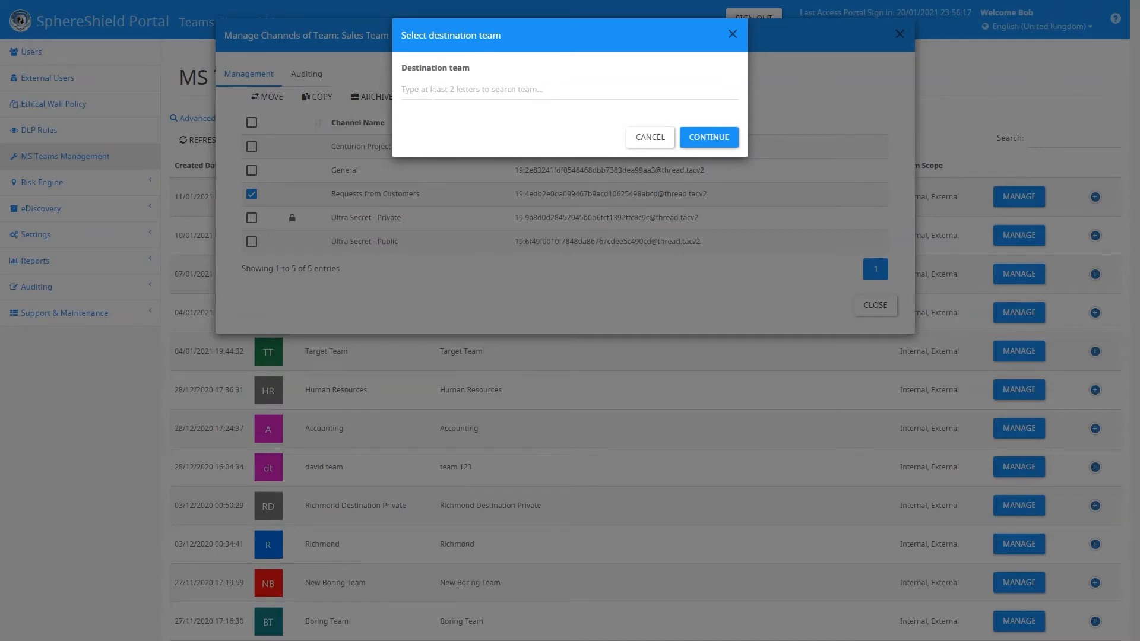
Move the channel to Developers Team, confirm, and acknowledge the move notice.
click(569, 89)
text(Developers Team)
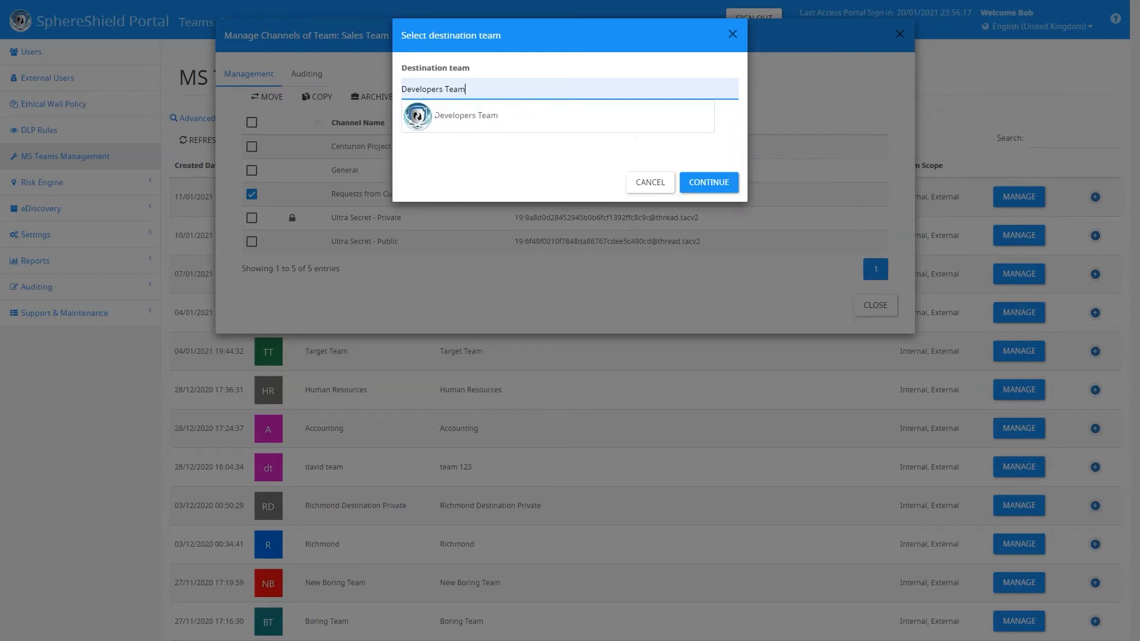
click(465, 115)
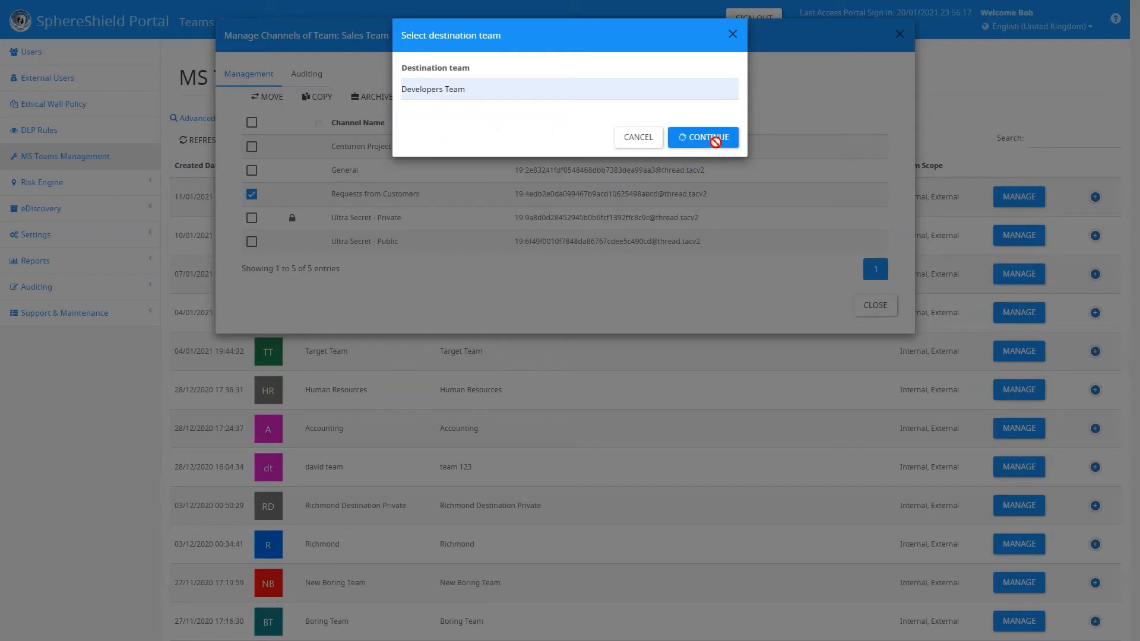
click(701, 137)
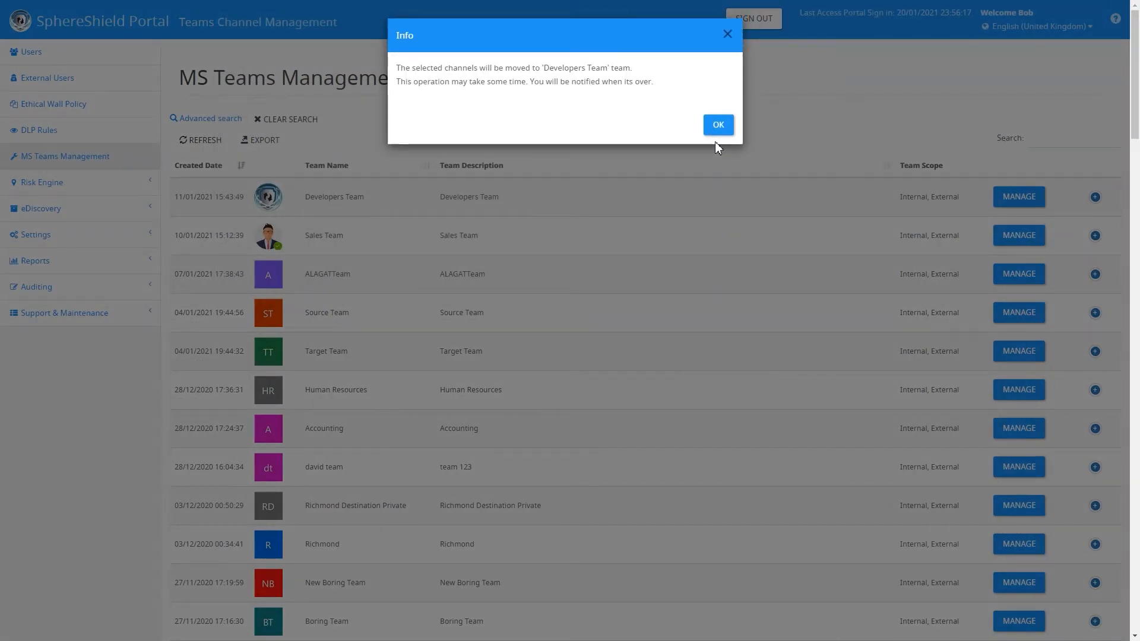
mouse_move(717, 124)
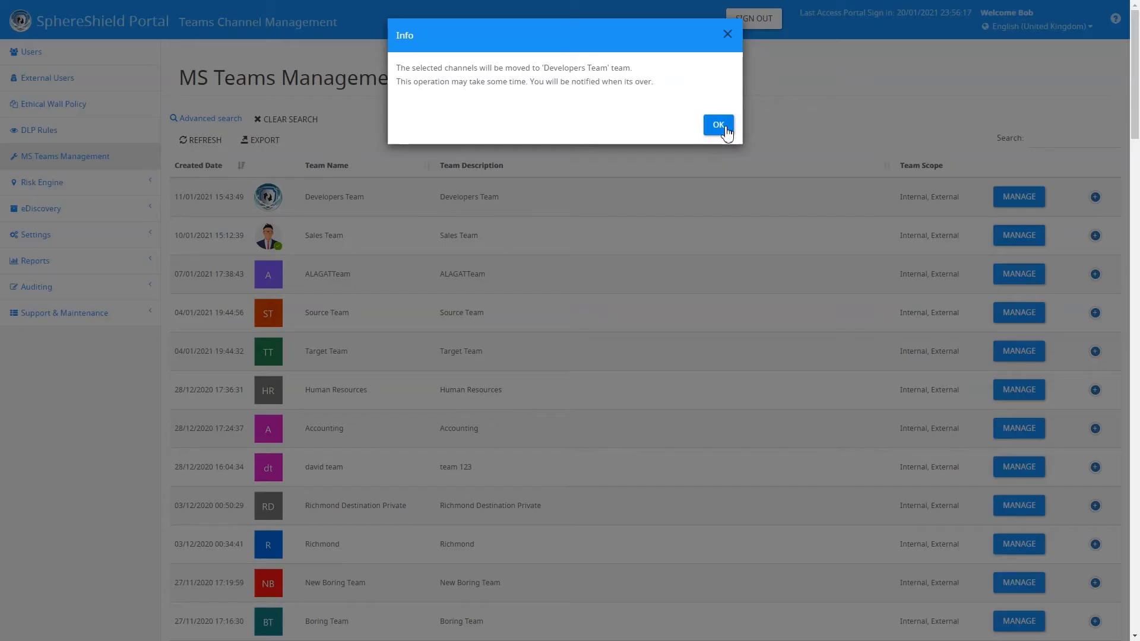
click(717, 125)
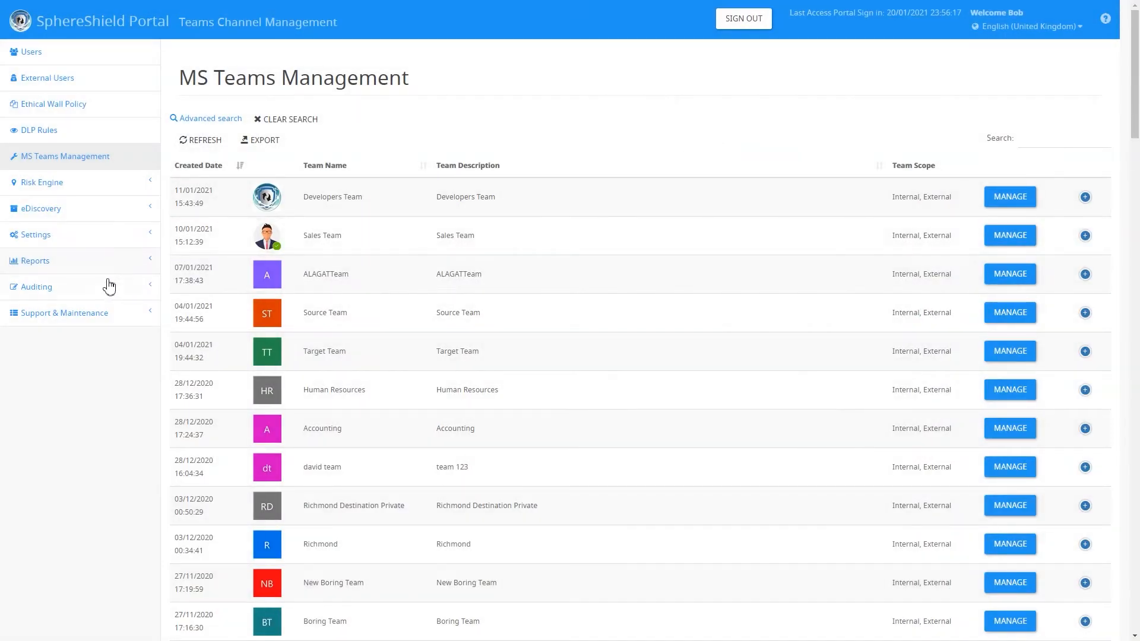
View the Channel Management Auditing log and the success notice for the move.
click(37, 286)
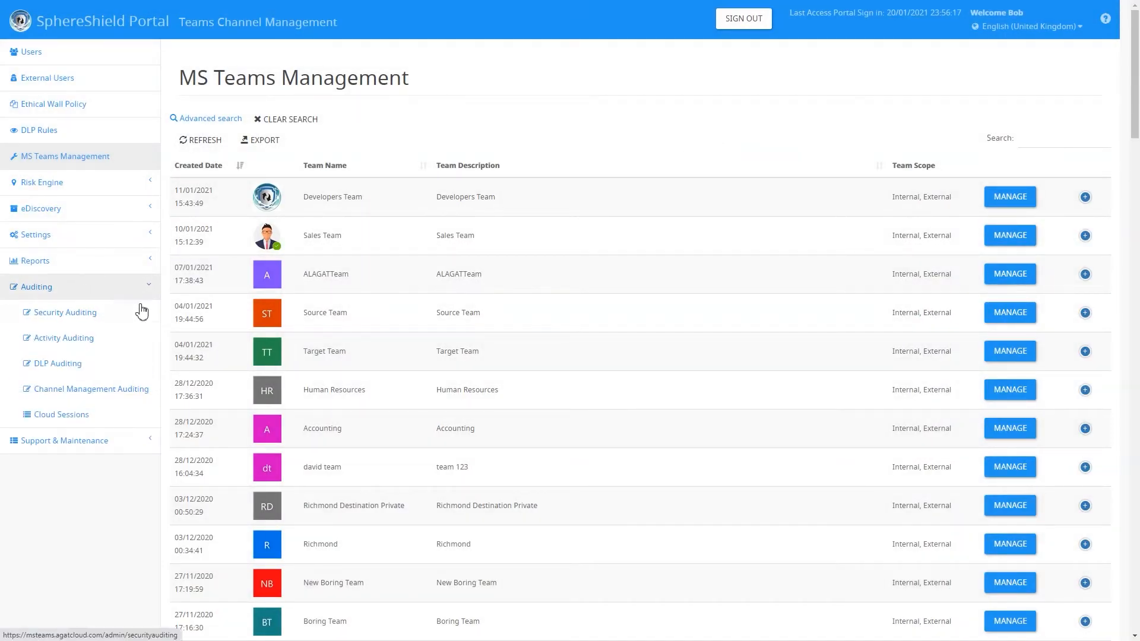
mouse_move(90, 389)
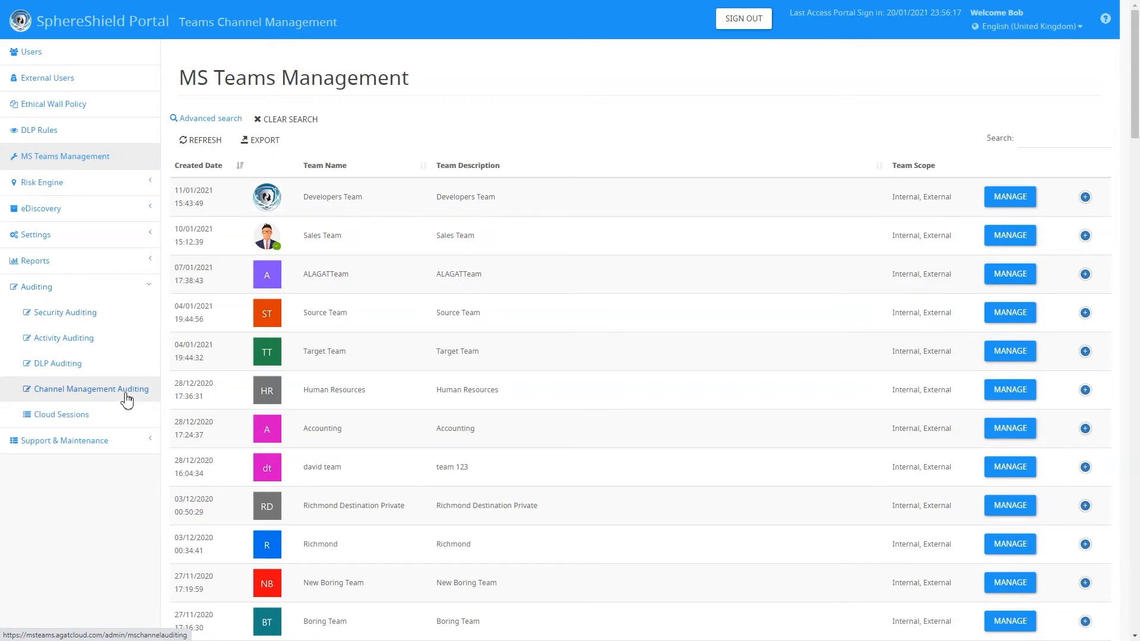
click(91, 389)
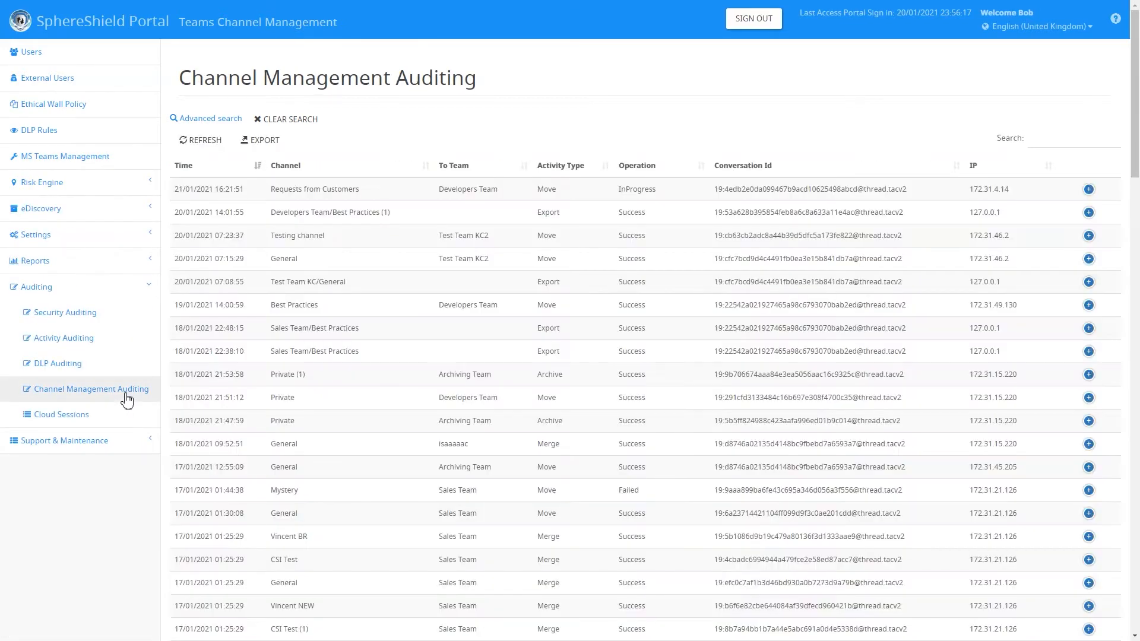
mouse_move(433, 329)
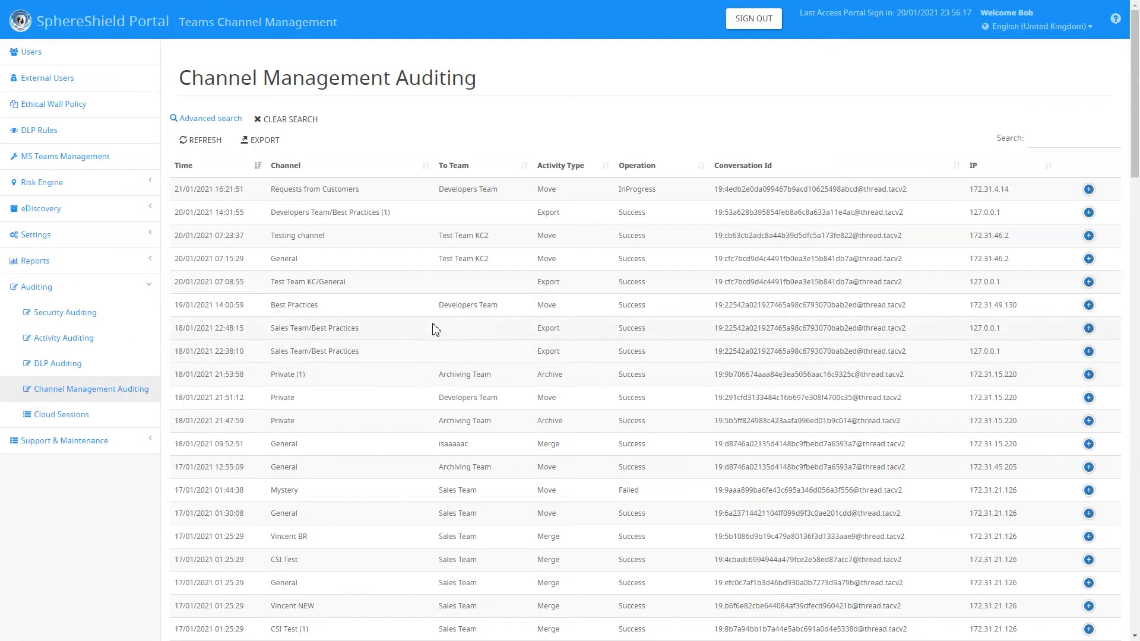
mouse_move(592, 202)
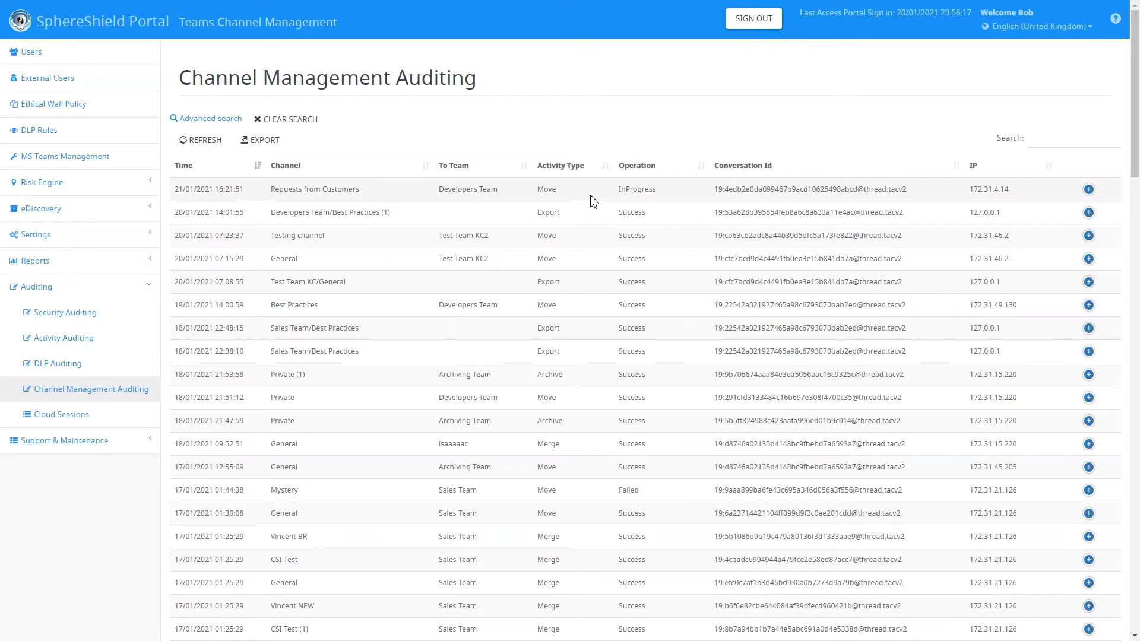
mouse_move(621, 199)
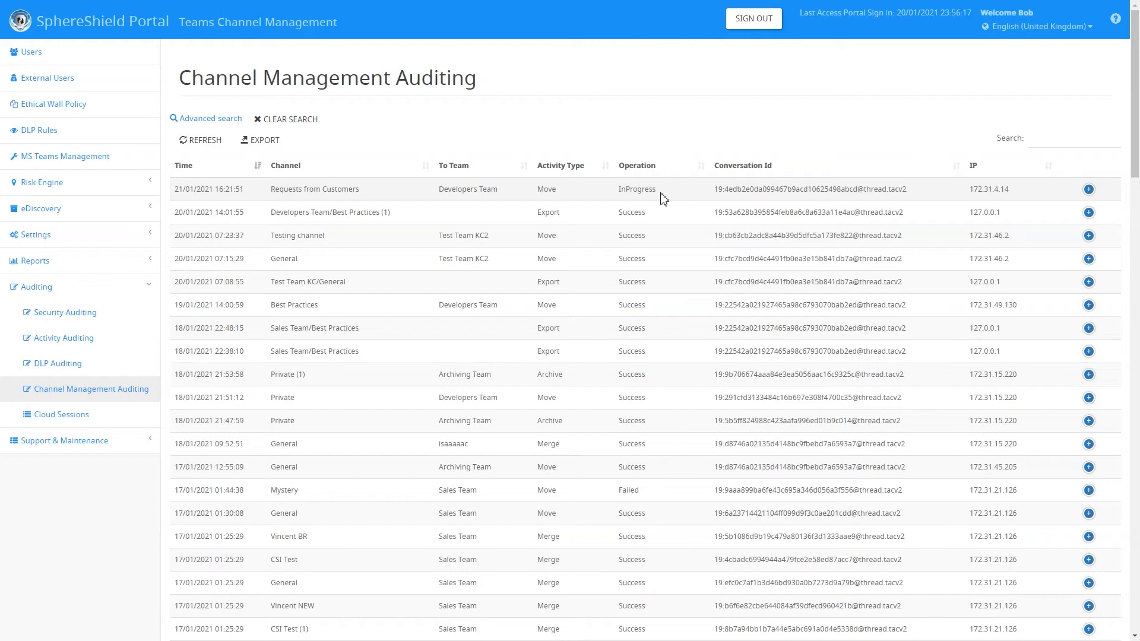
mouse_move(993, 201)
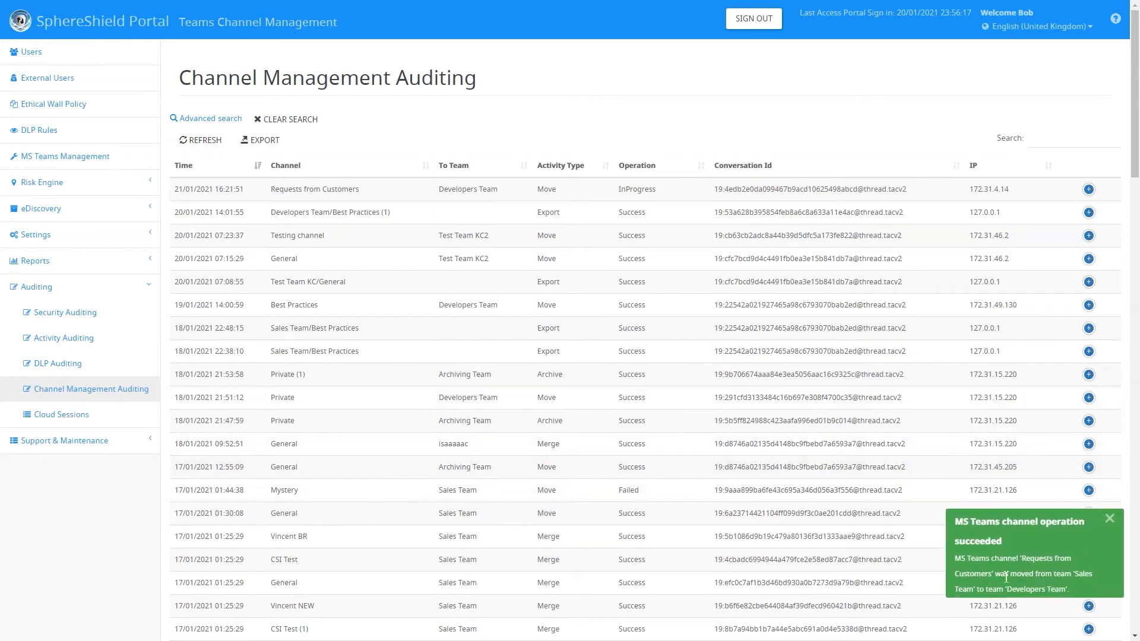
mouse_move(1068, 578)
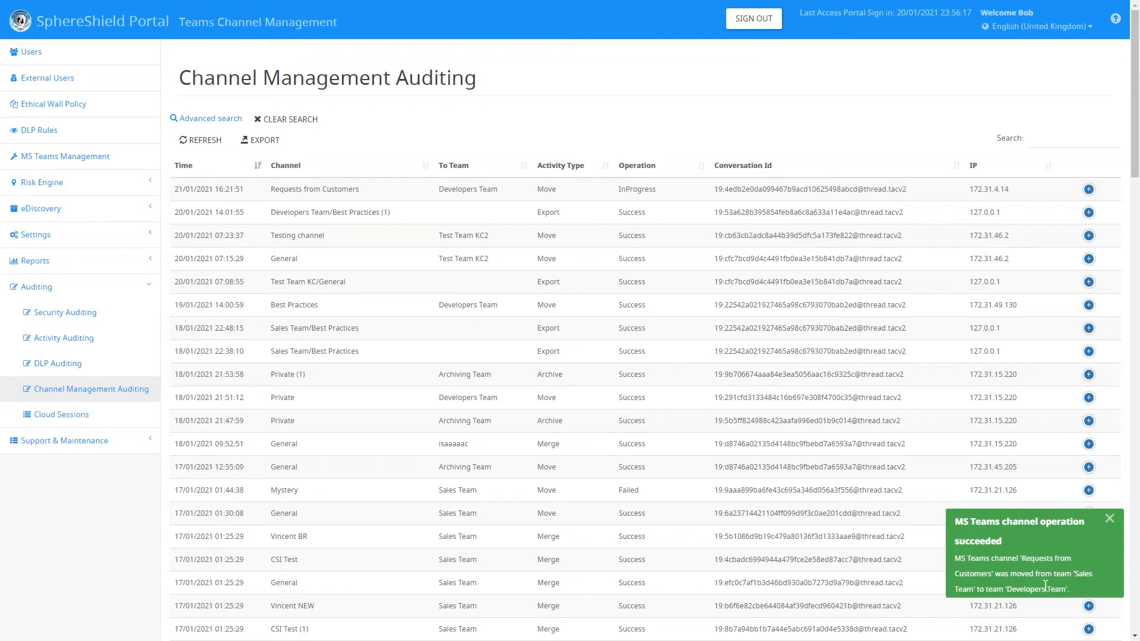
mouse_move(815, 135)
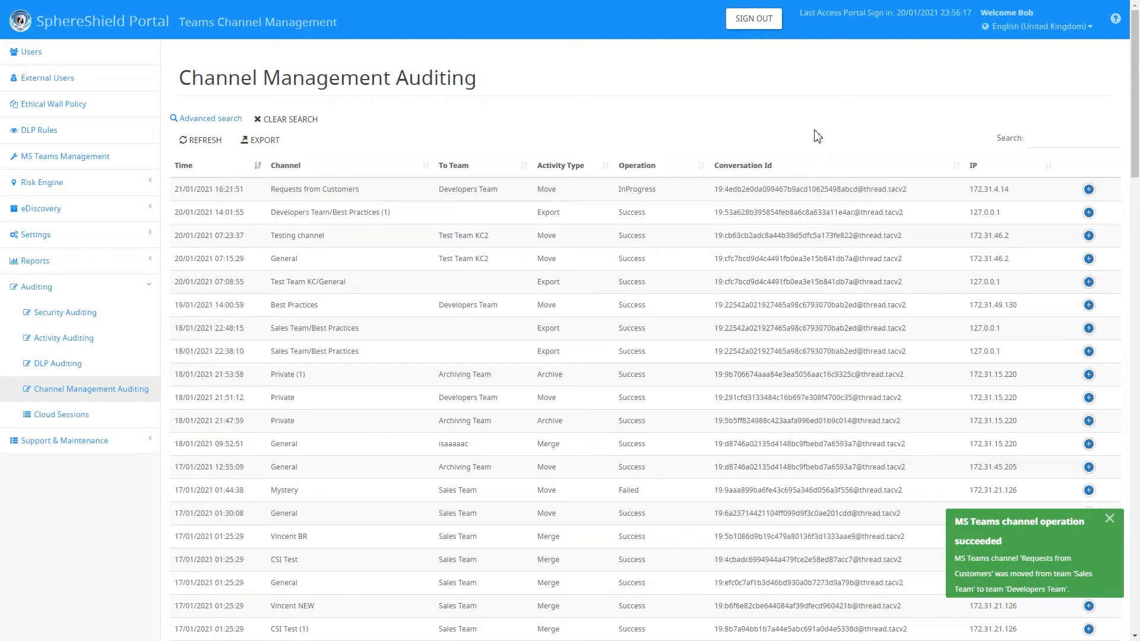
click(1108, 519)
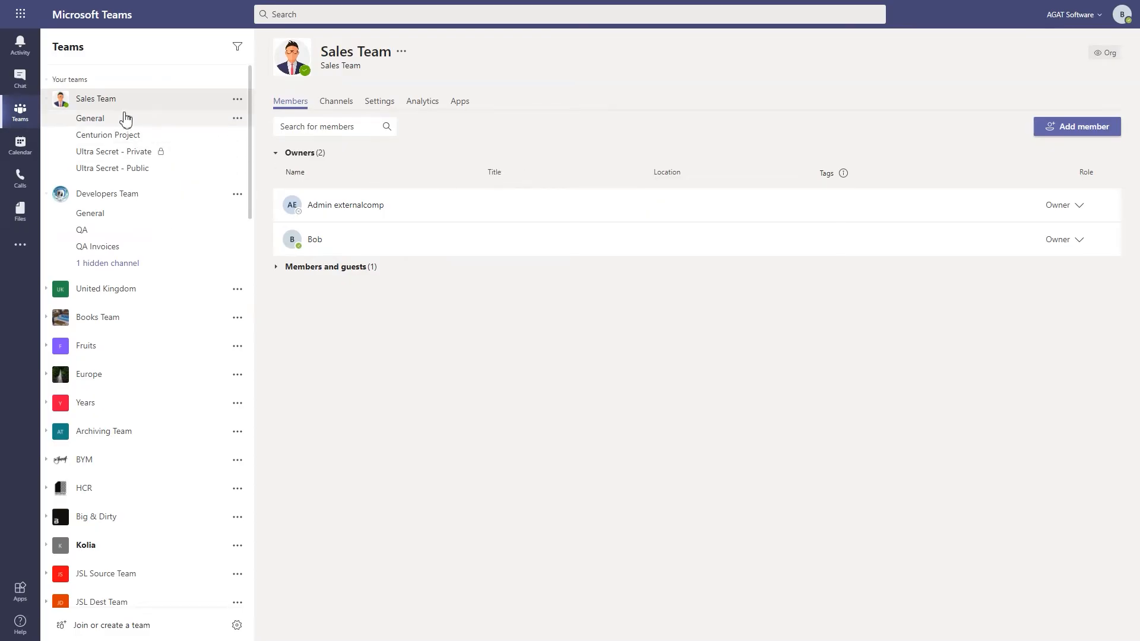
mouse_move(108, 264)
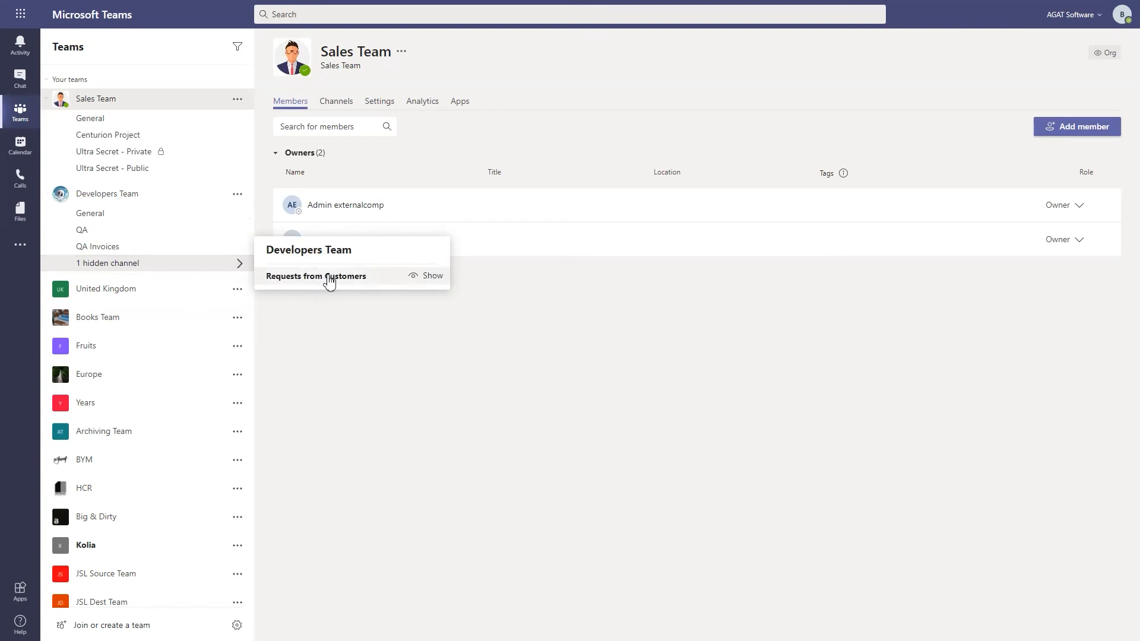
View Requests from Customers under Developers Team and scroll its posts, then its files.
click(432, 275)
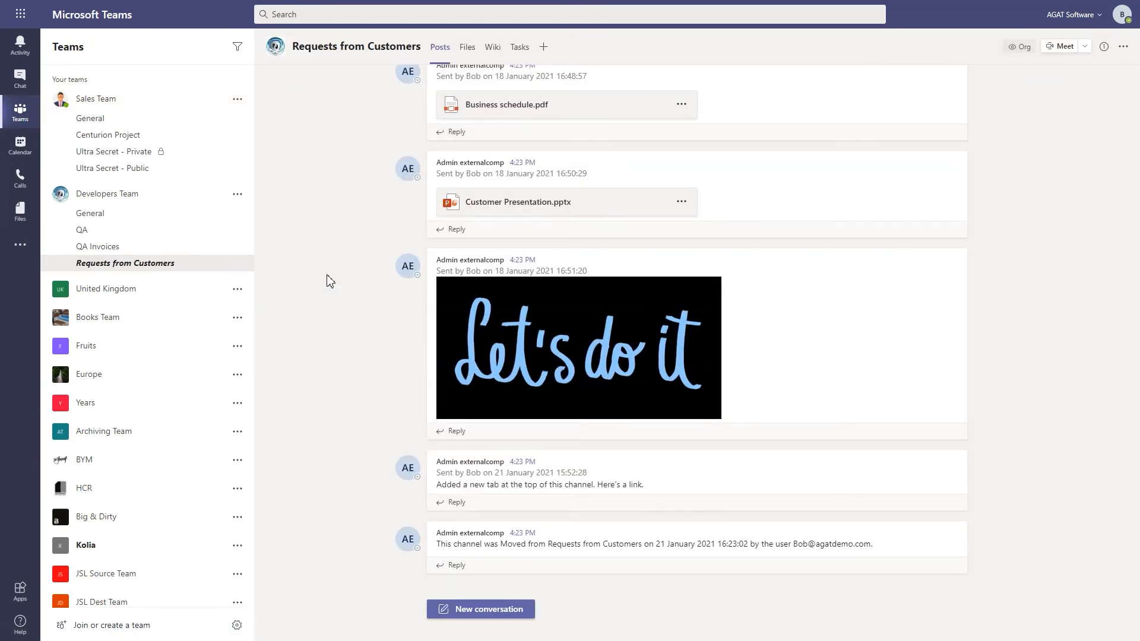
scroll(up, 3)
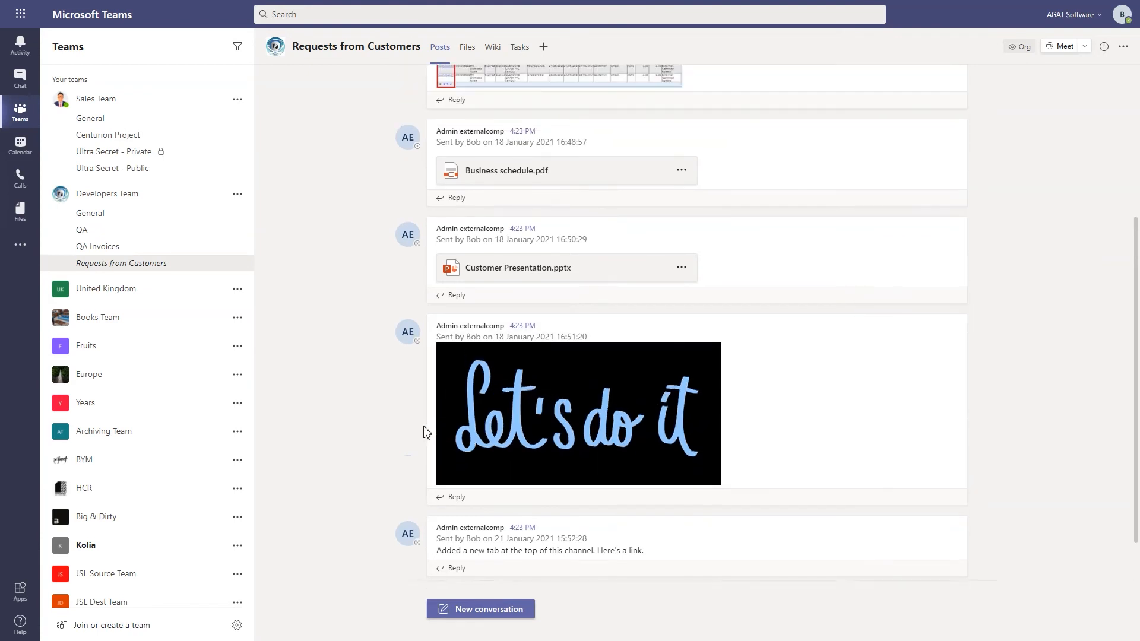
scroll(down, 3)
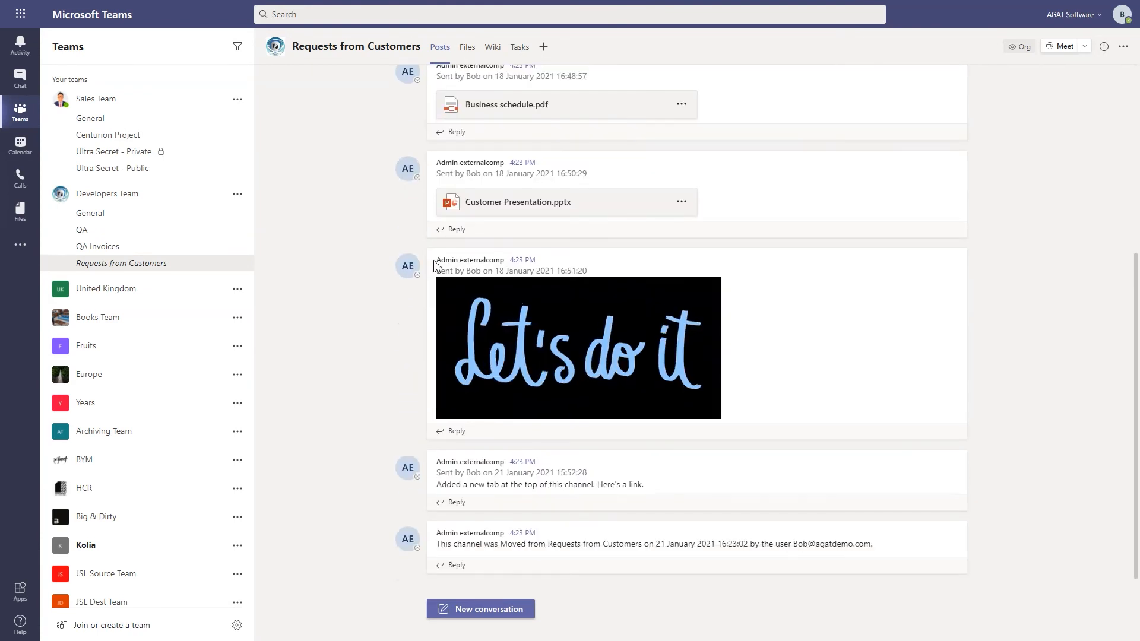
click(465, 46)
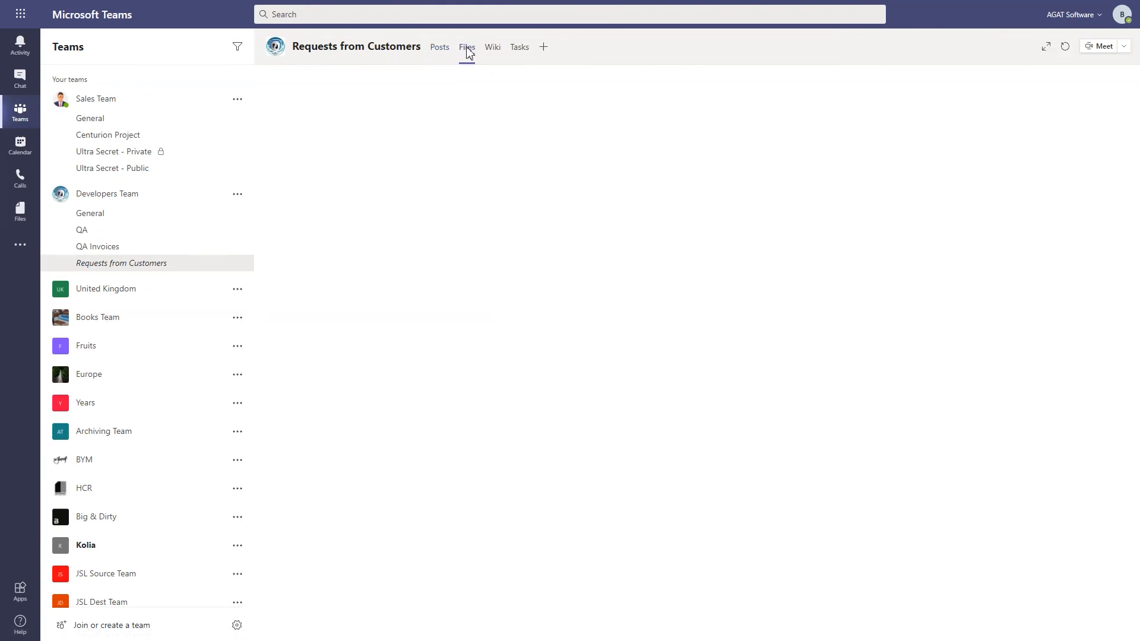
Check the moved channel's files, Client Onboarding wiki and Planner task board.
click(466, 46)
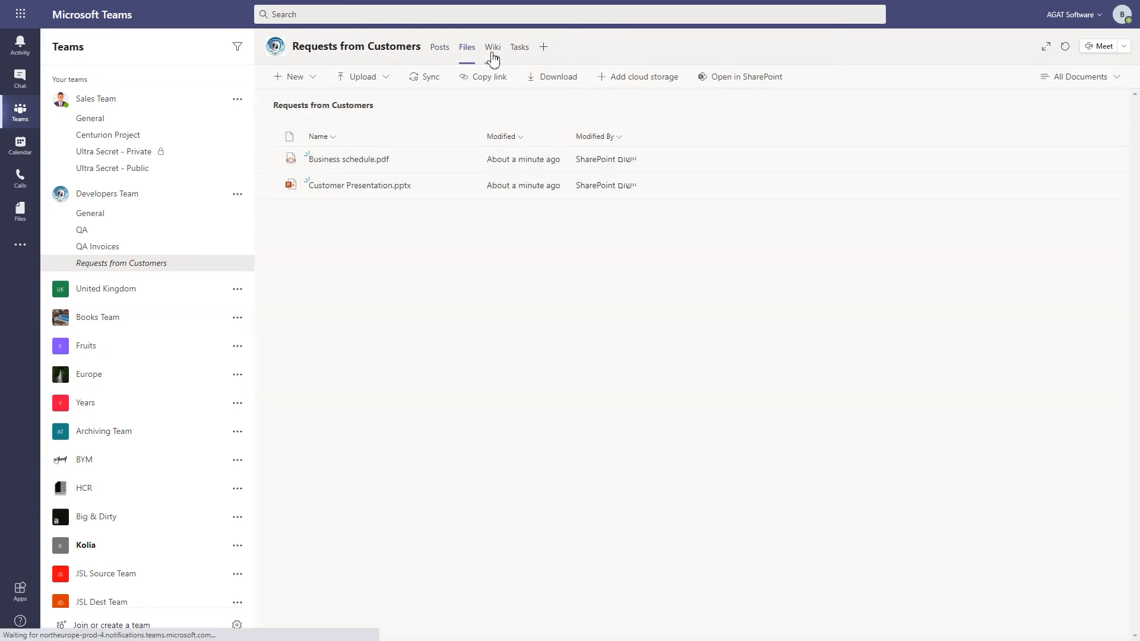
click(491, 47)
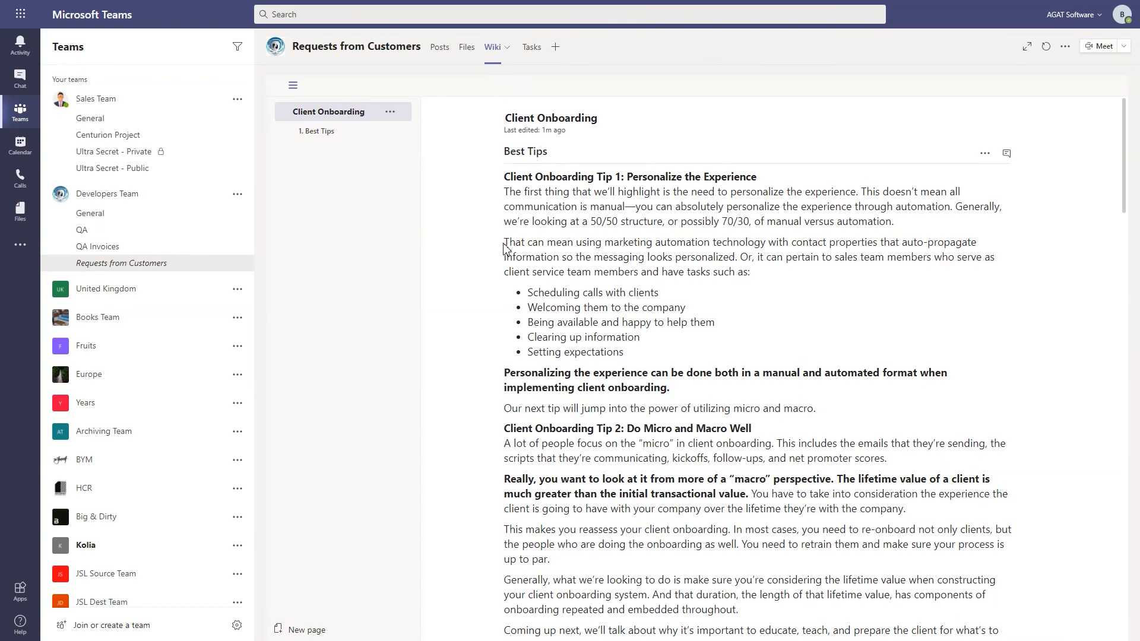
scroll(down, 3)
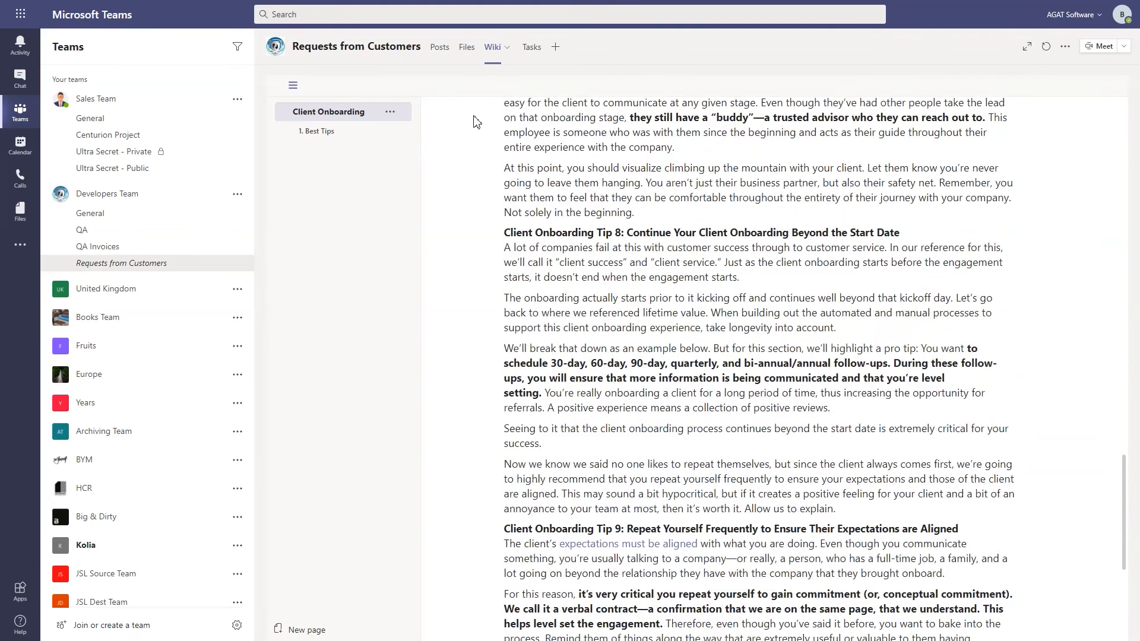
click(519, 46)
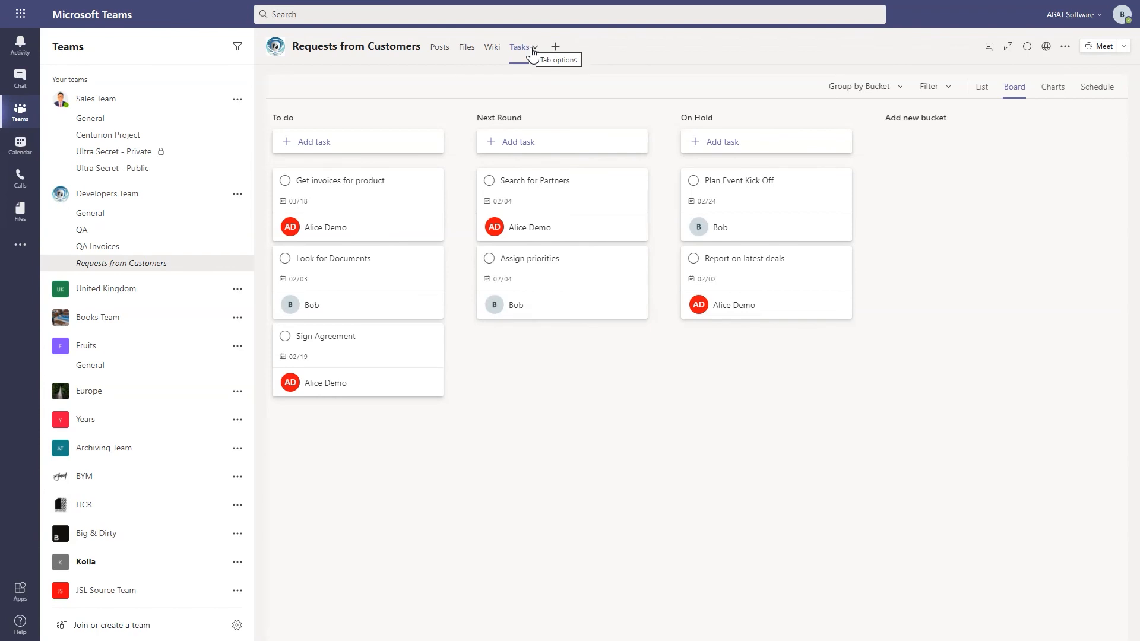
mouse_move(506, 180)
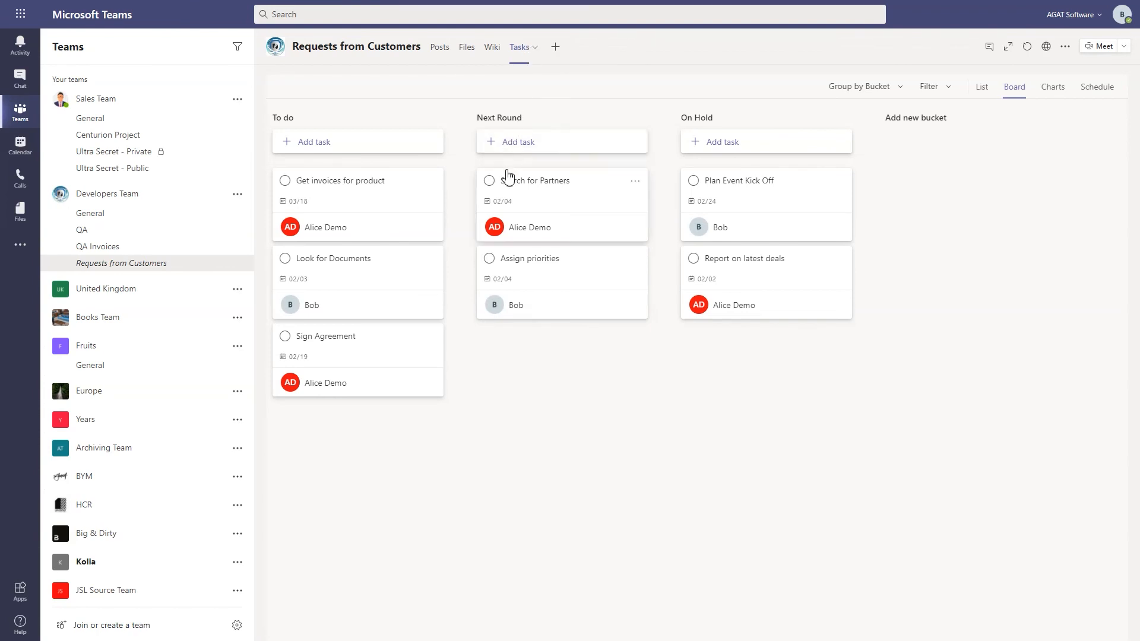
mouse_move(495, 367)
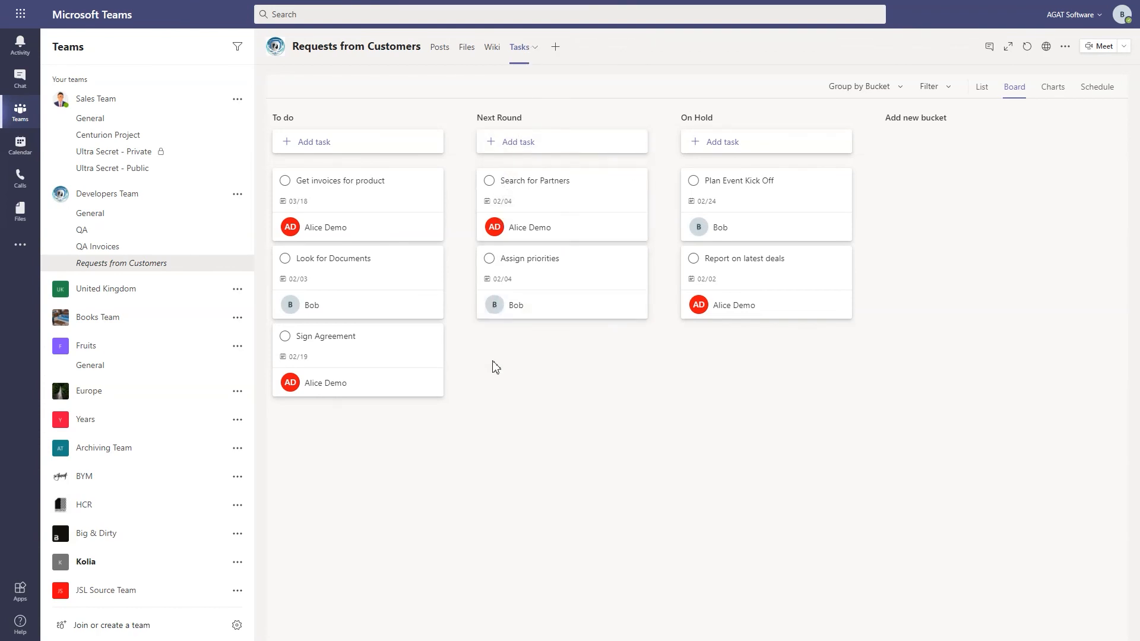